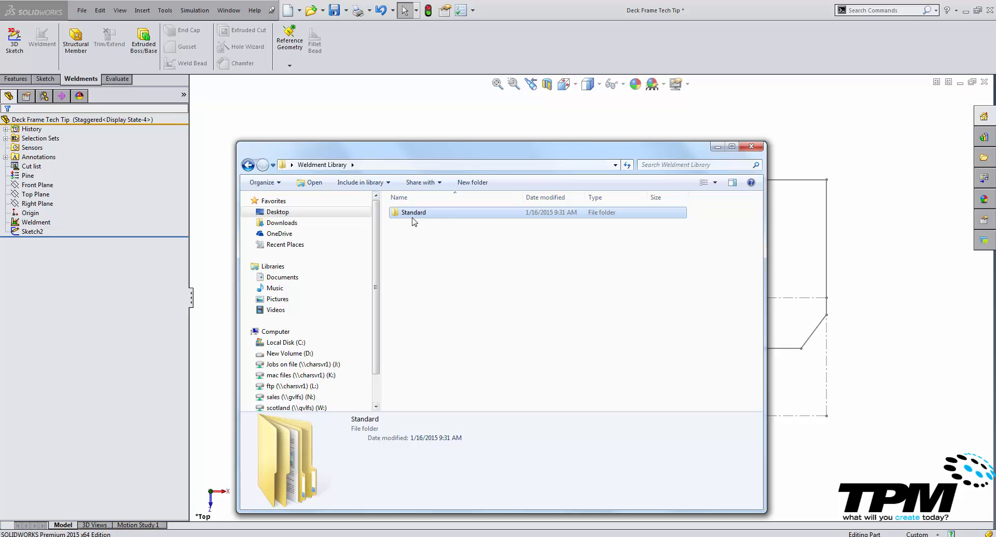
Step: Browse into Standard then Type to see the existing T Slot Profile and test files
{"action": "double_click", "coordinate": [412, 213]}
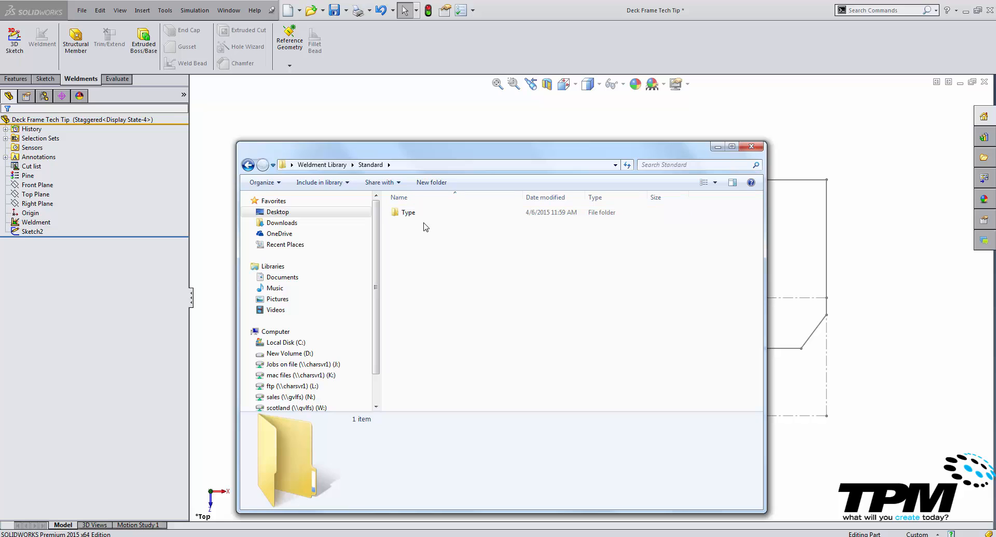
{"action": "mouse_move", "coordinate": [434, 275]}
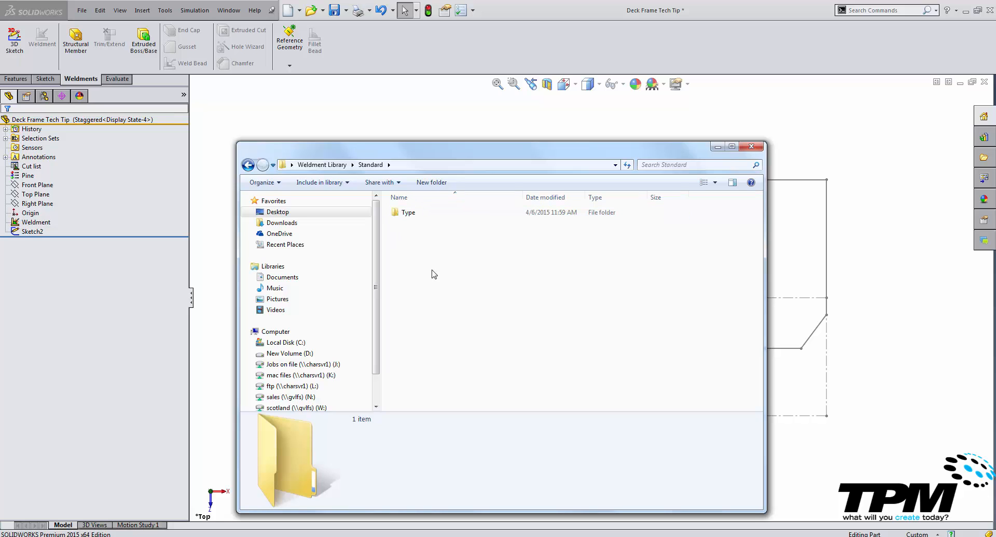
{"action": "double_click", "coordinate": [408, 213]}
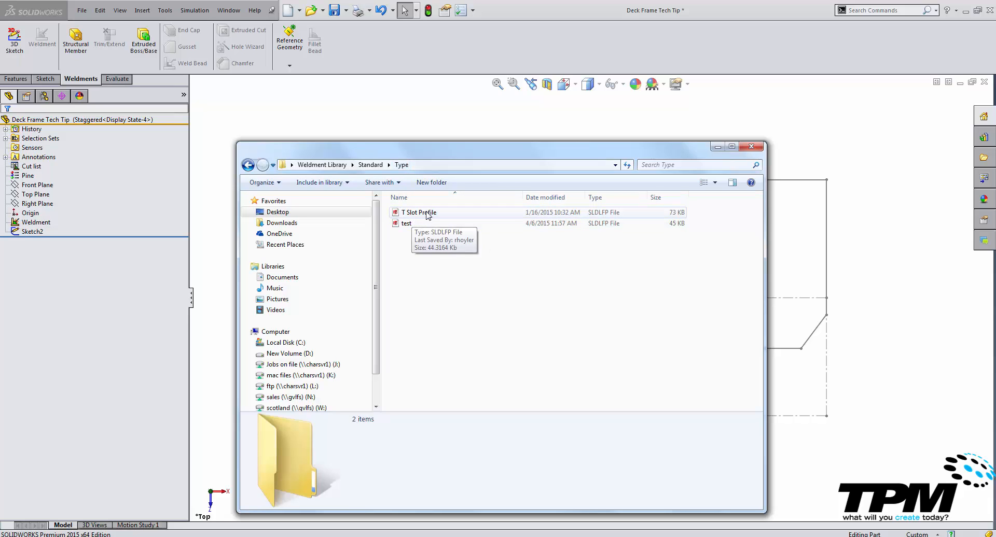
{"action": "mouse_move", "coordinate": [439, 213]}
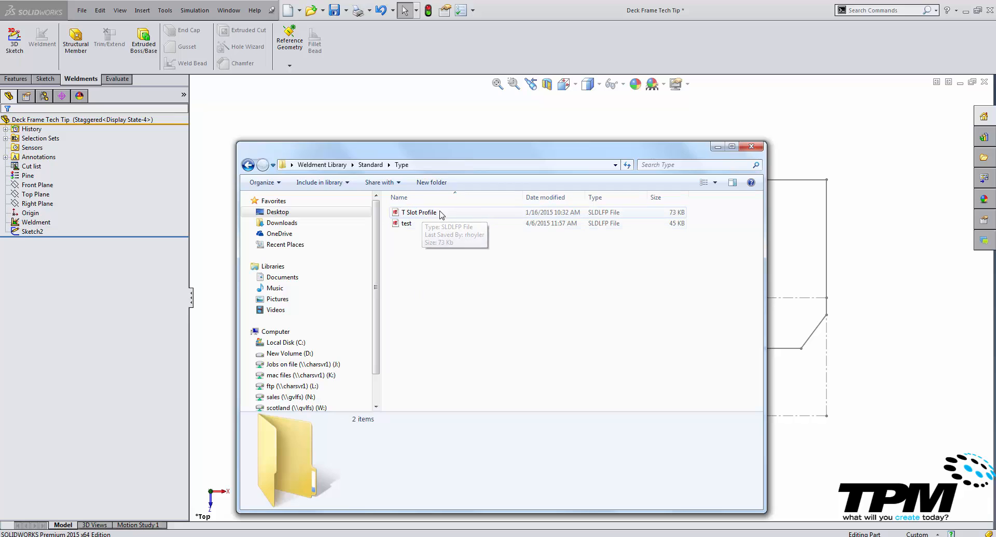
{"action": "mouse_move", "coordinate": [440, 213]}
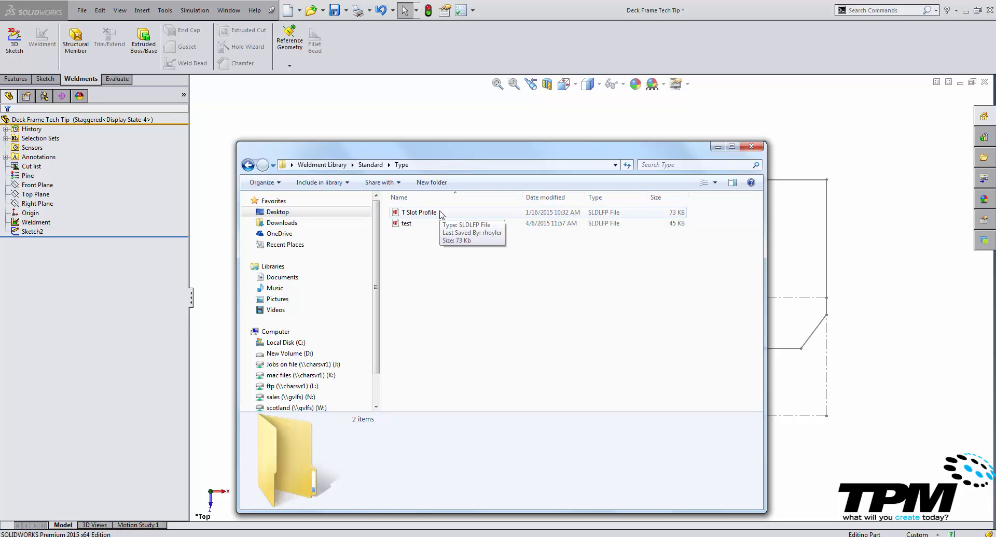
{"action": "mouse_move", "coordinate": [755, 146]}
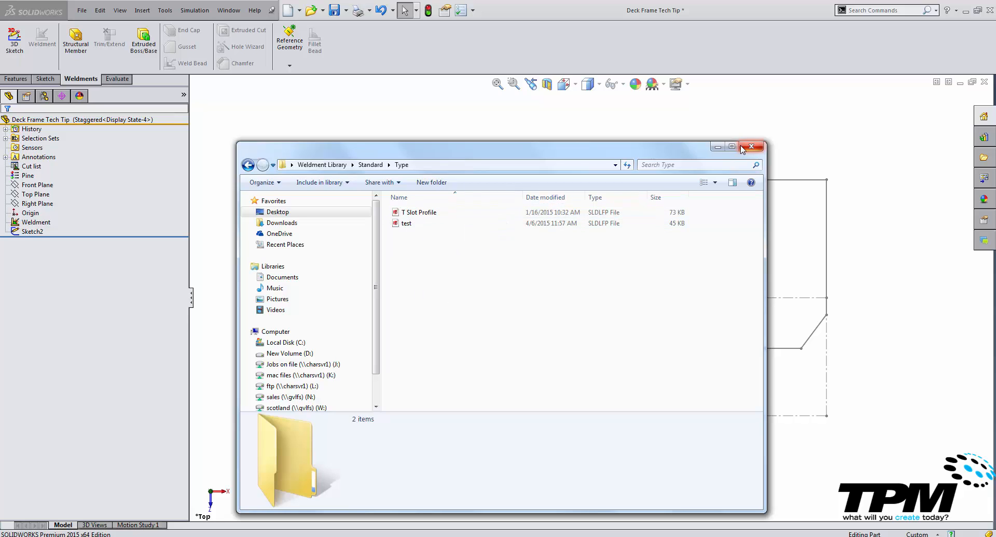
Step: Close Explorer and create new part Part5 from the Part_MM template, selecting Front Plane
{"action": "left_click", "coordinate": [755, 146]}
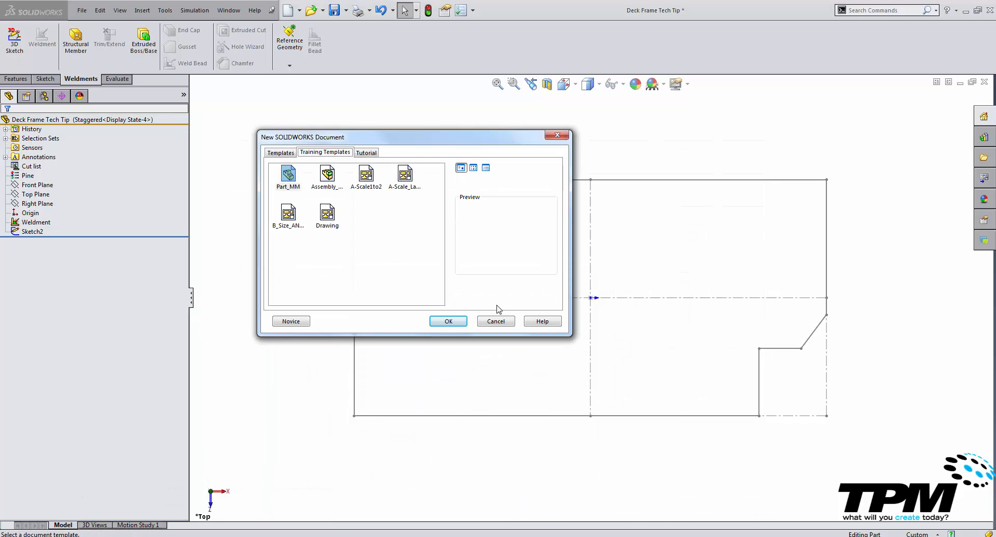
{"action": "left_click", "coordinate": [448, 321]}
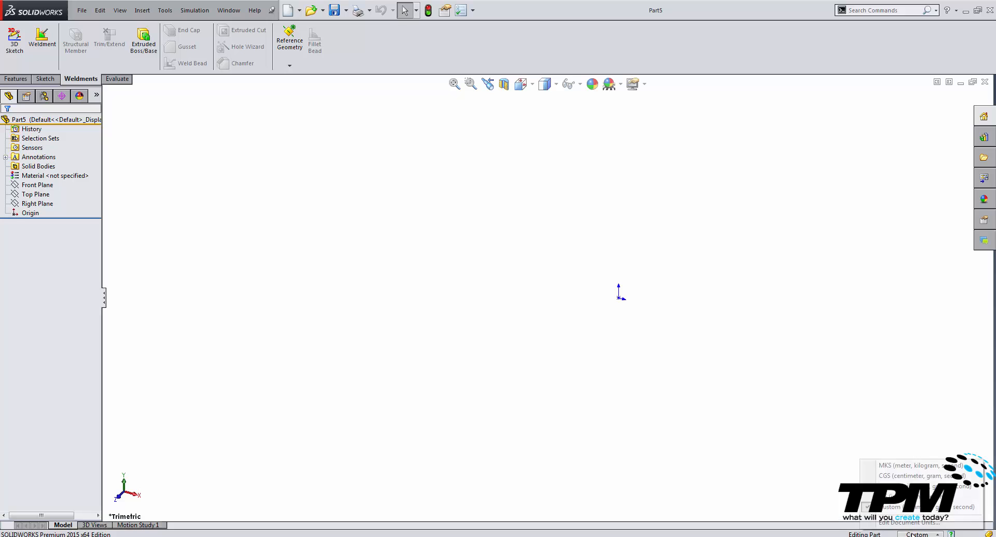
{"action": "left_click", "coordinate": [37, 184]}
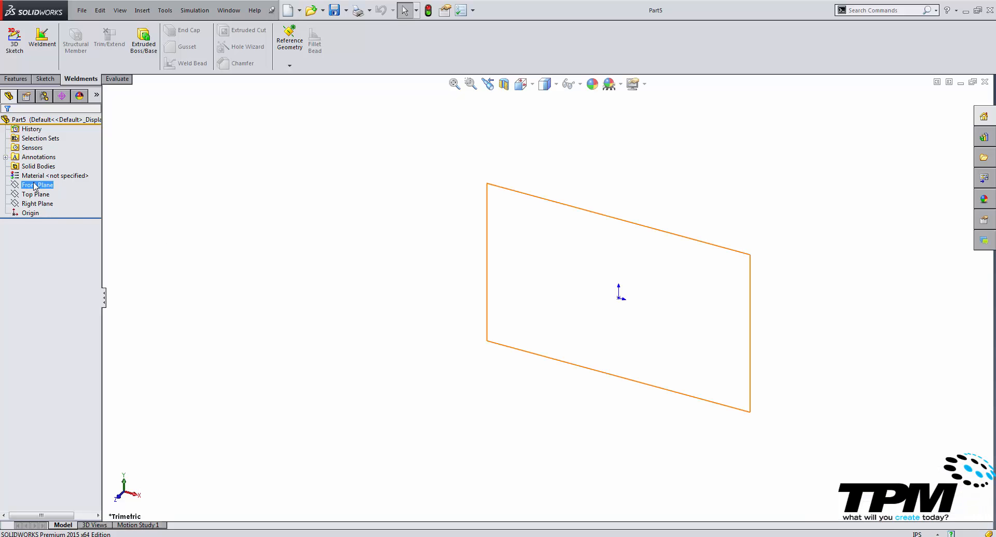
Step: Sketch an 8.500 by 2.500 rectangle with V lines and dimension the upper V depth .875
{"action": "left_click", "coordinate": [37, 185]}
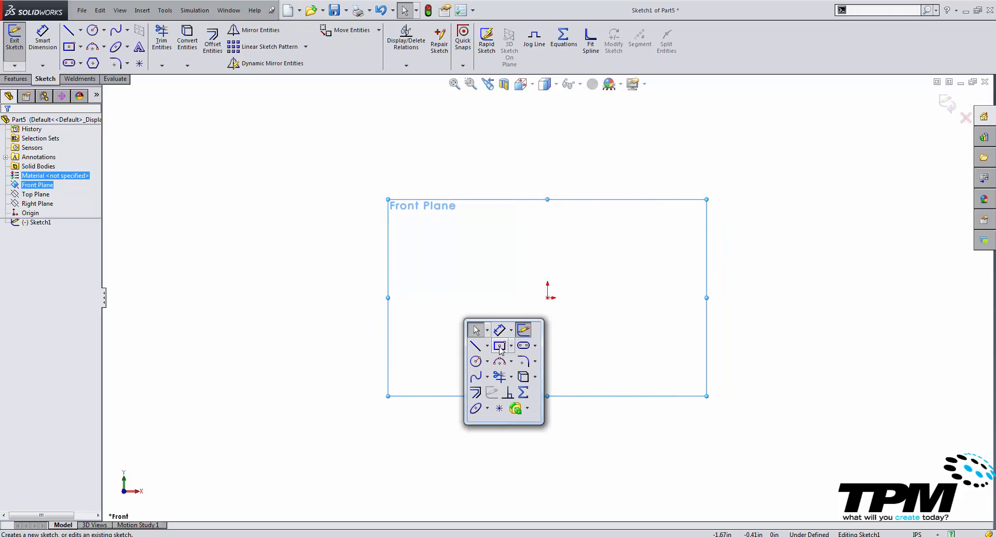
{"action": "left_click", "coordinate": [500, 345]}
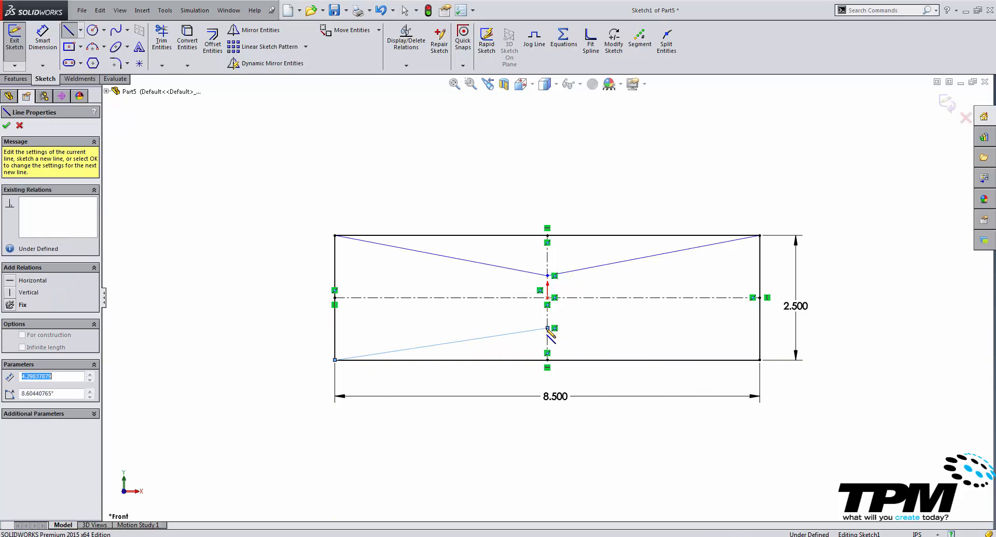
{"action": "left_click", "coordinate": [6, 126]}
{"action": "type", "text": ".875"}
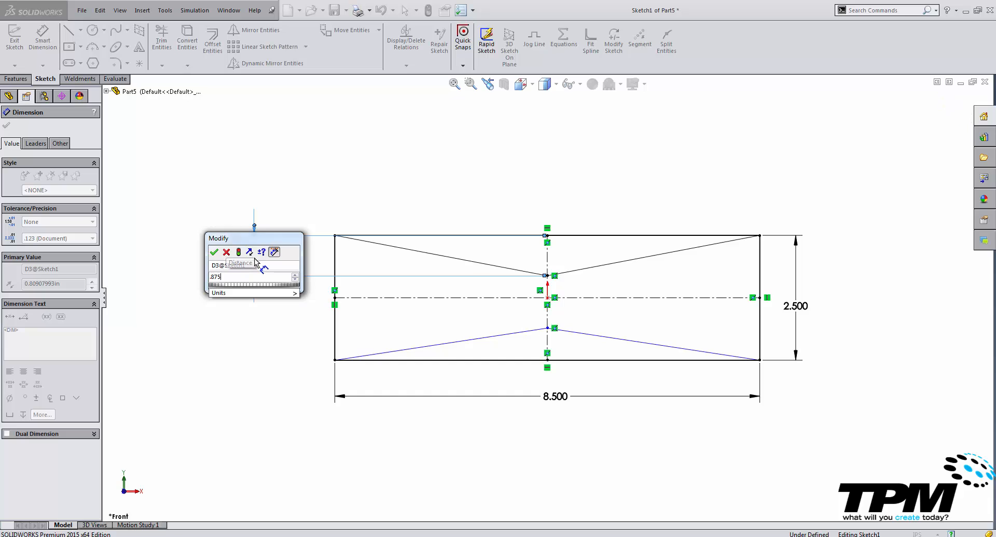
{"action": "left_click", "coordinate": [214, 252]}
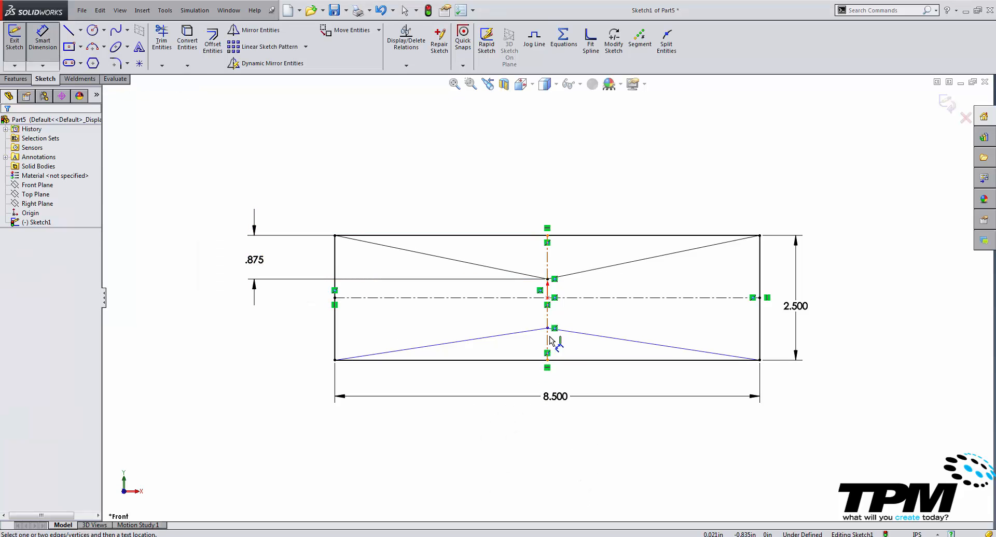
Step: Dimension the lower V .875 and make the top and bottom edges construction geometry
{"action": "left_click", "coordinate": [547, 329]}
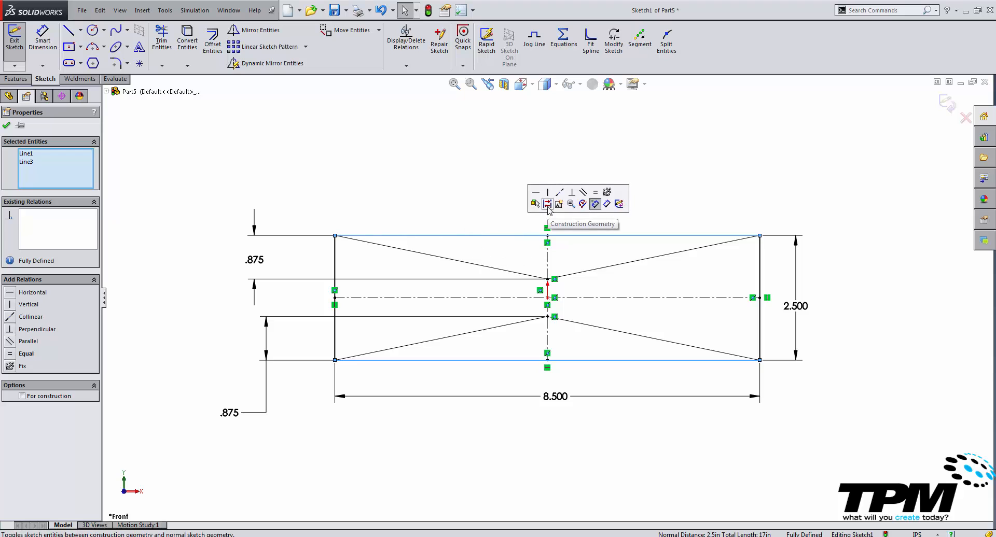
{"action": "left_click", "coordinate": [418, 194]}
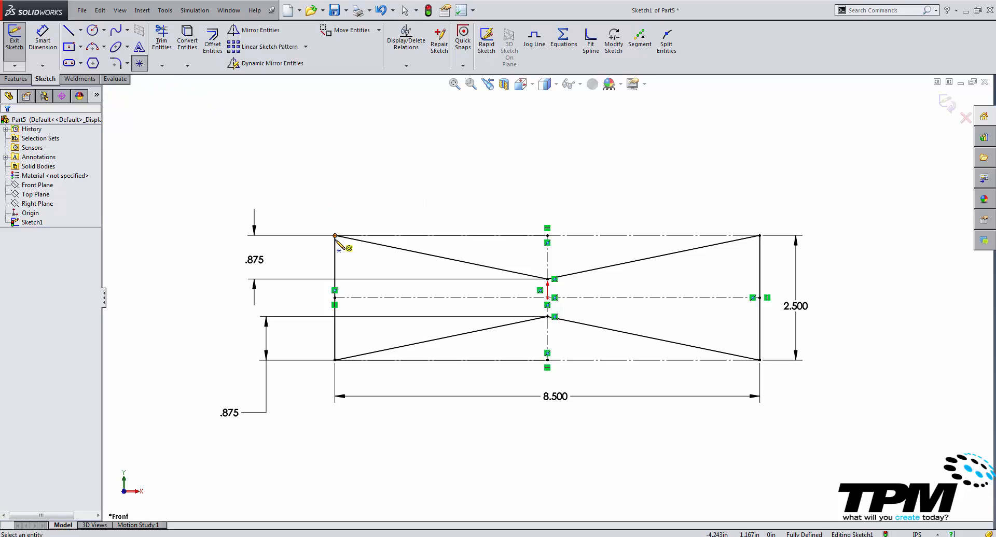
Step: Place sketch points at the left edge midpoint and the profile centre
{"action": "left_click", "coordinate": [548, 241]}
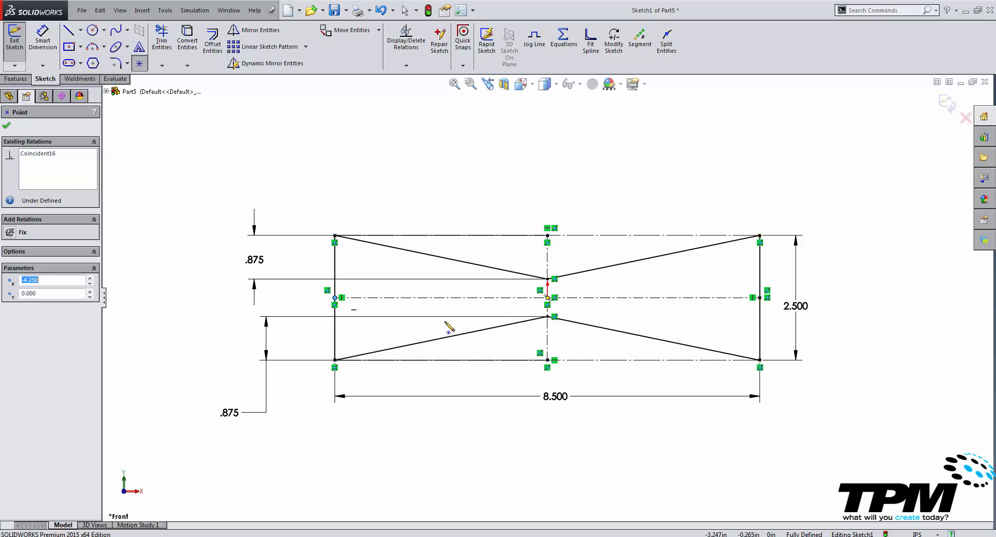
{"action": "left_click", "coordinate": [548, 281]}
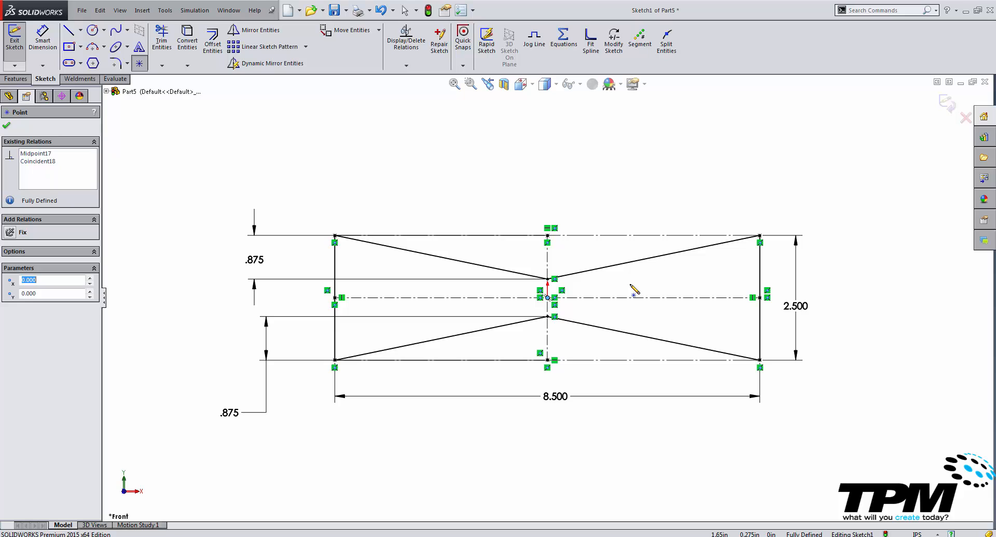
{"action": "mouse_move", "coordinate": [402, 224]}
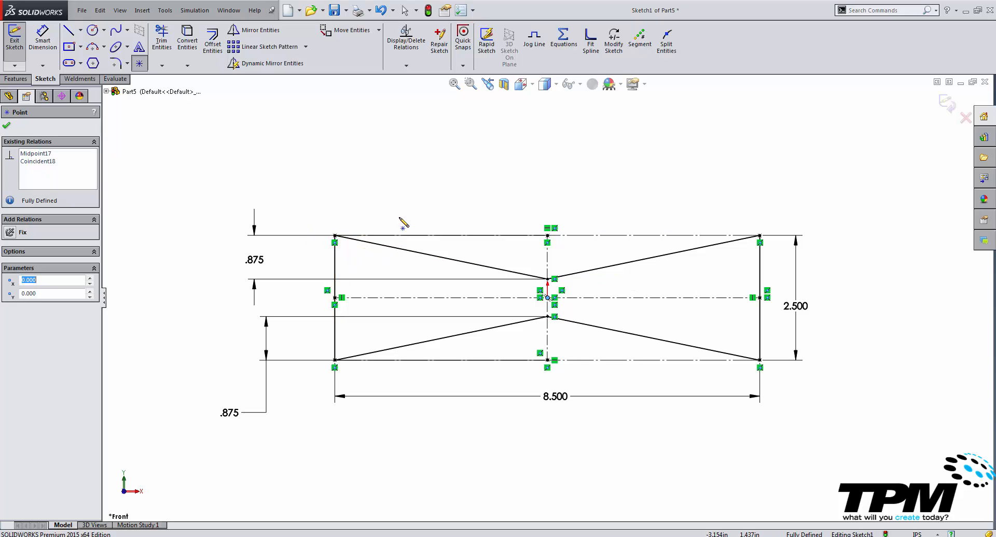
{"action": "left_click", "coordinate": [6, 124]}
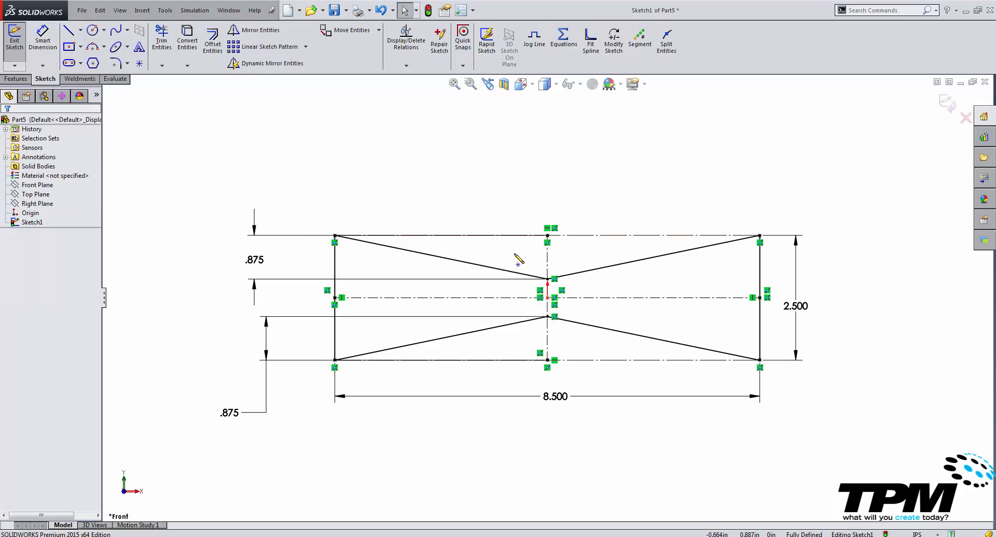
{"action": "mouse_move", "coordinate": [519, 262]}
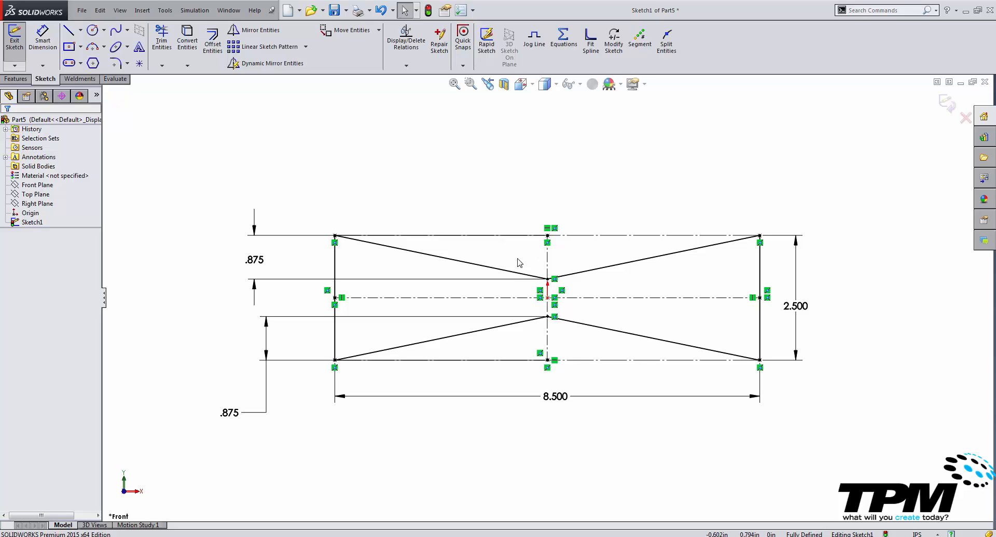
{"action": "mouse_move", "coordinate": [389, 199]}
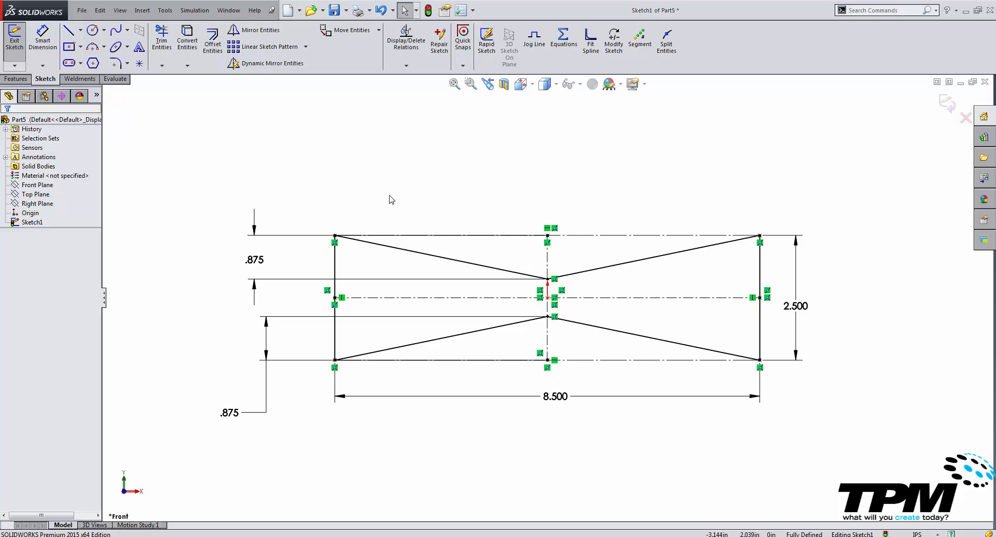
{"action": "mouse_move", "coordinate": [445, 234]}
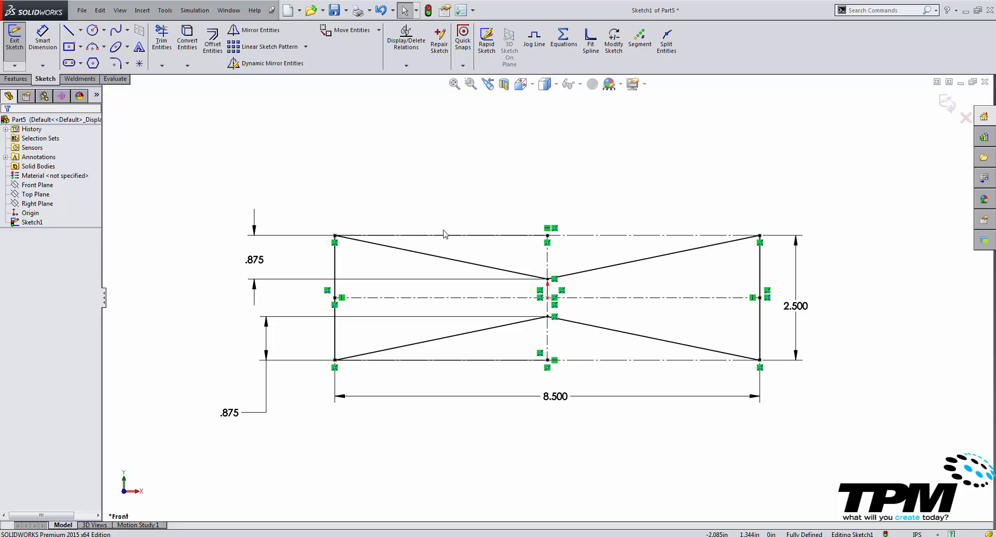
{"action": "mouse_move", "coordinate": [437, 228]}
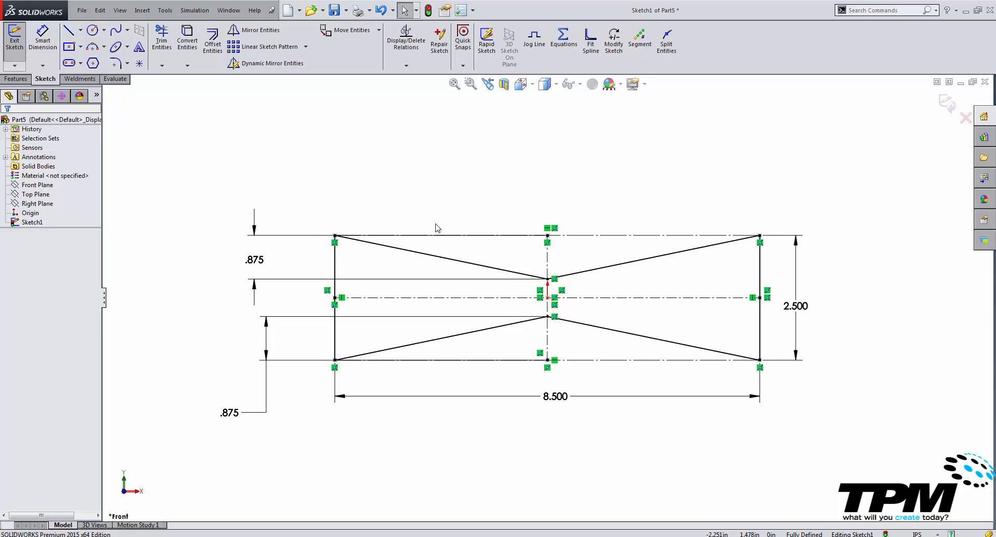
{"action": "mouse_move", "coordinate": [398, 180]}
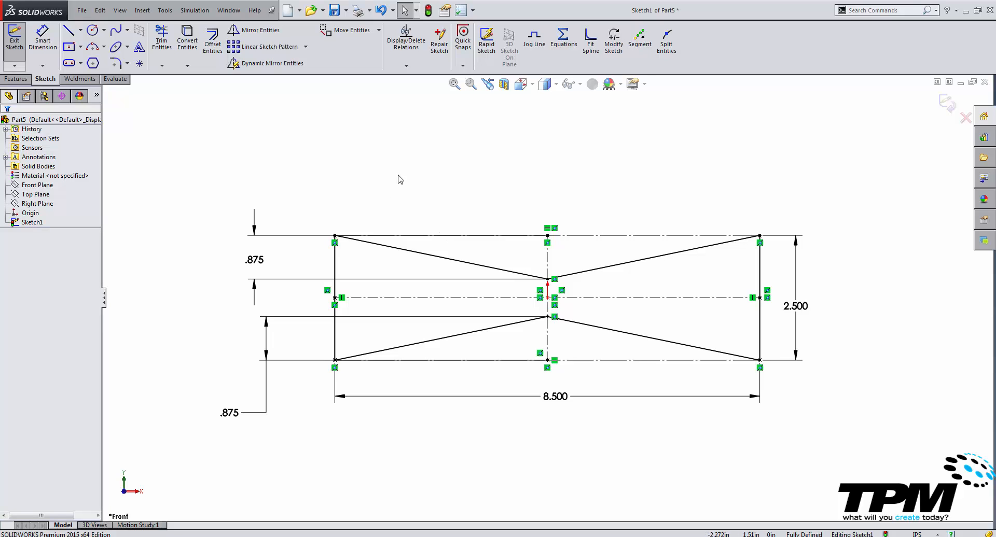
Step: Start Save As with type Lib Feat Part (*.sldlfp) and browse to the Desktop
{"action": "left_click", "coordinate": [349, 11]}
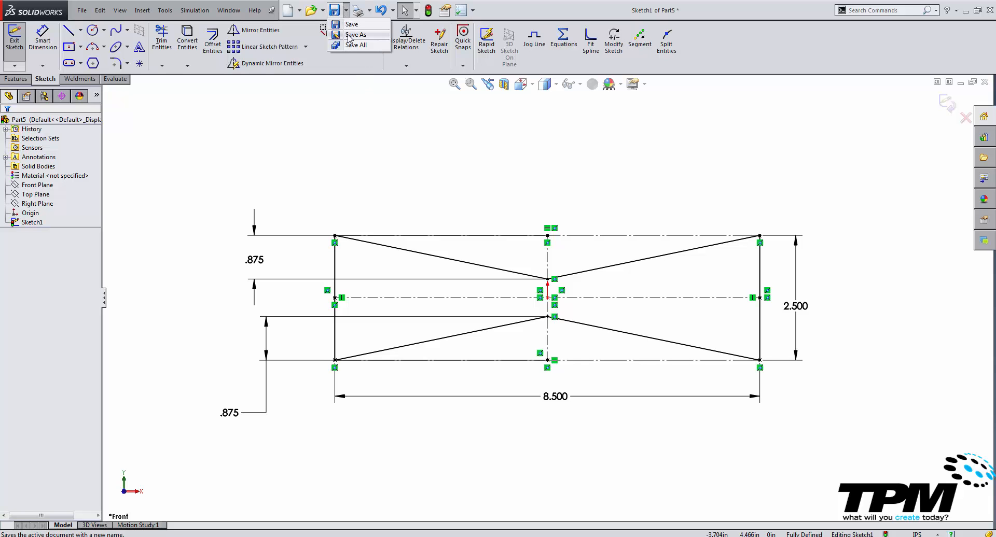
{"action": "left_click", "coordinate": [355, 34]}
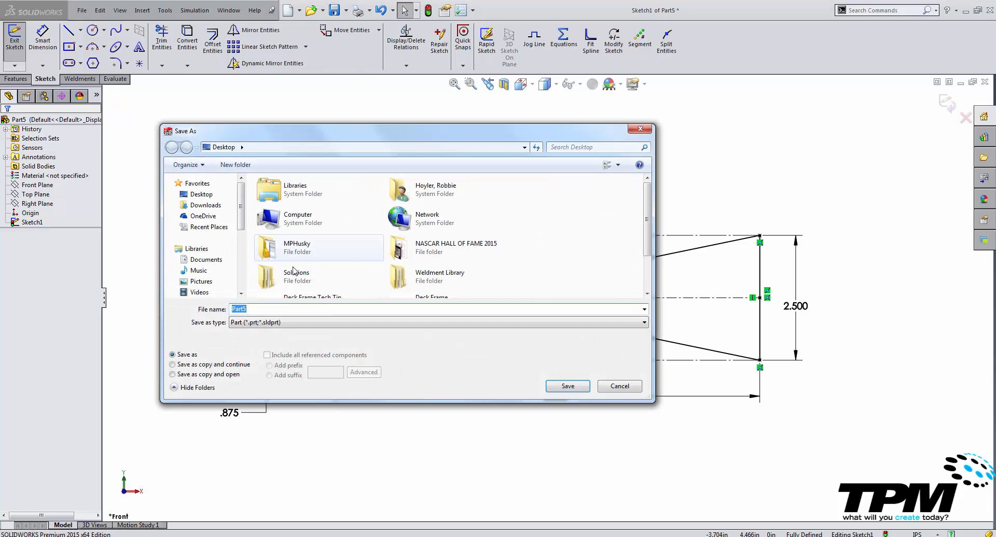
{"action": "left_click", "coordinate": [642, 322]}
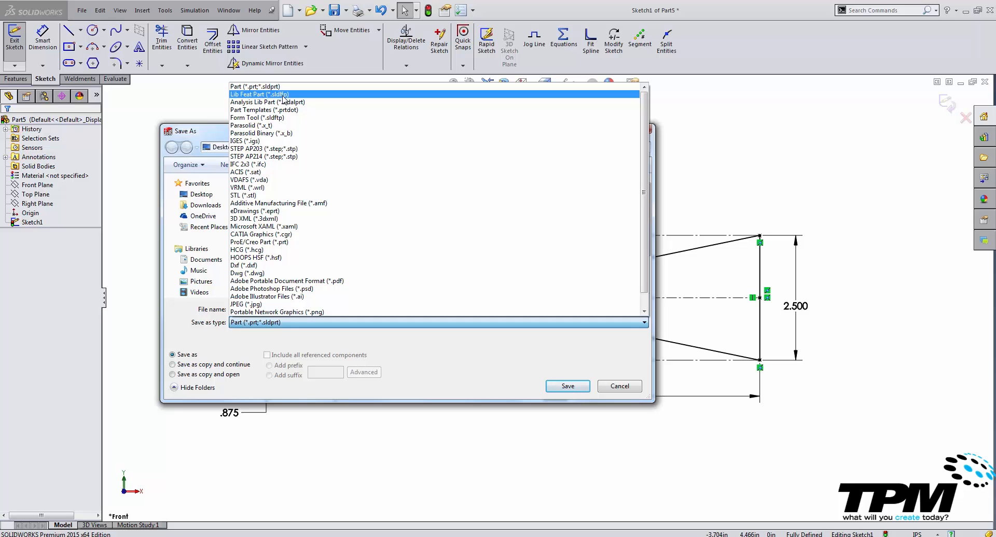
{"action": "left_click", "coordinate": [262, 95]}
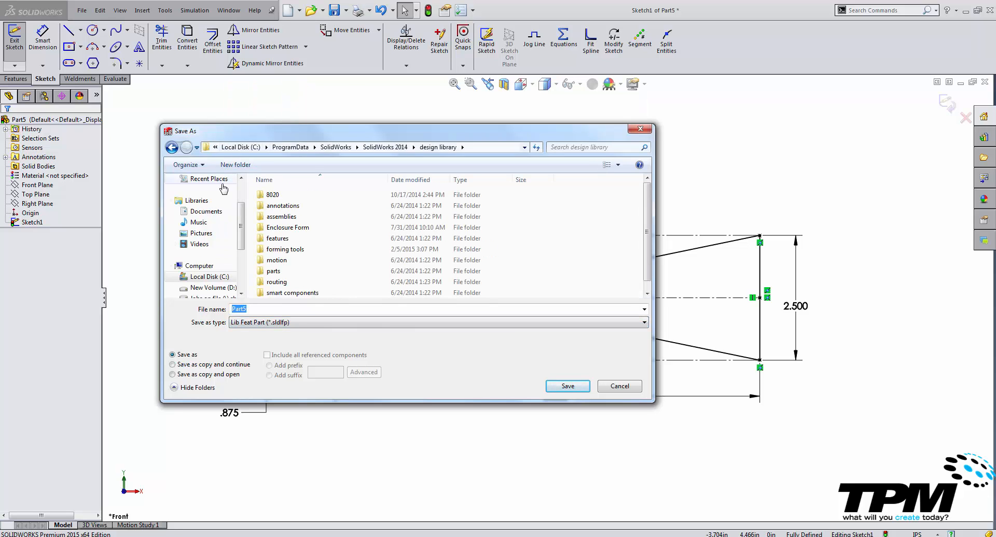
{"action": "left_click", "coordinate": [201, 194]}
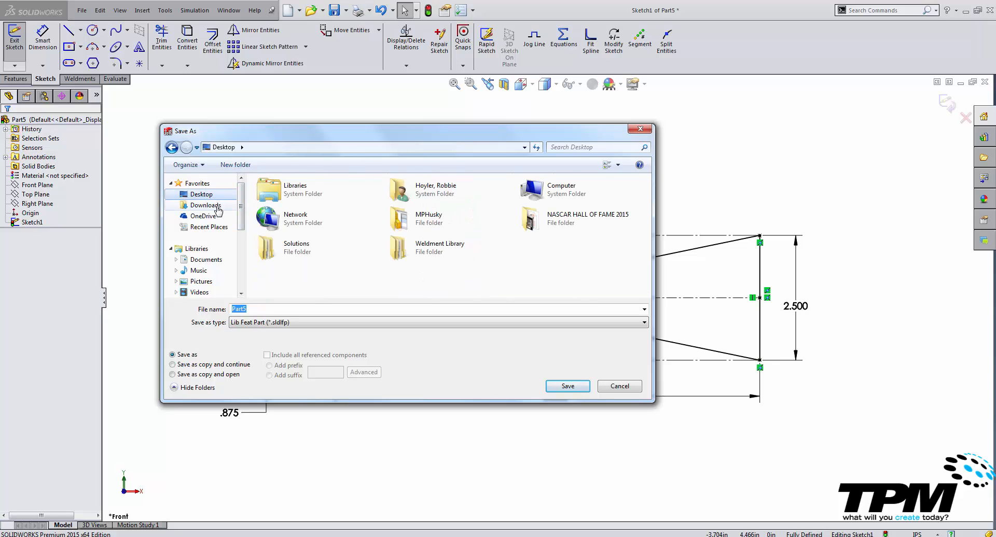
{"action": "mouse_move", "coordinate": [440, 248]}
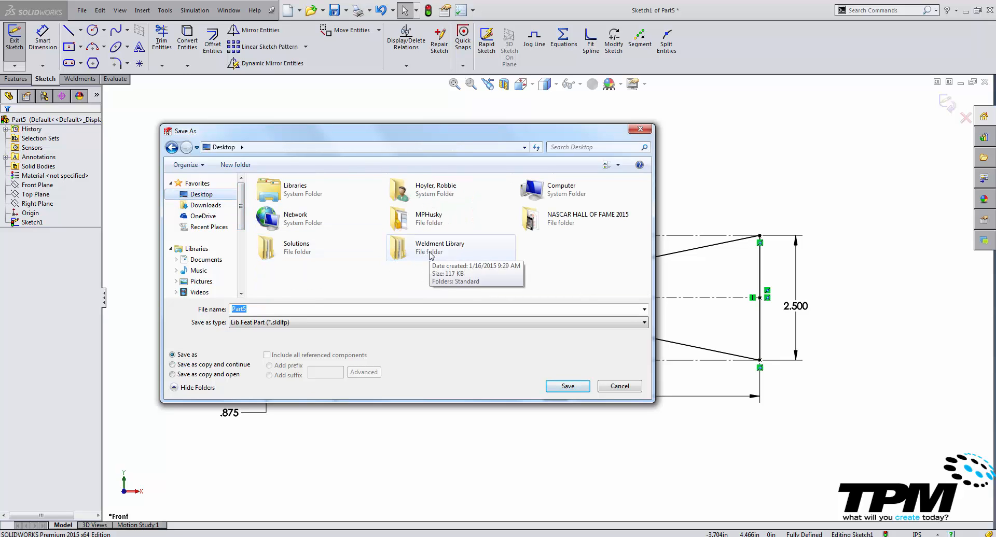
Step: Save the profile as V-Block in Weldment Library > Standard > Type
{"action": "double_click", "coordinate": [438, 248]}
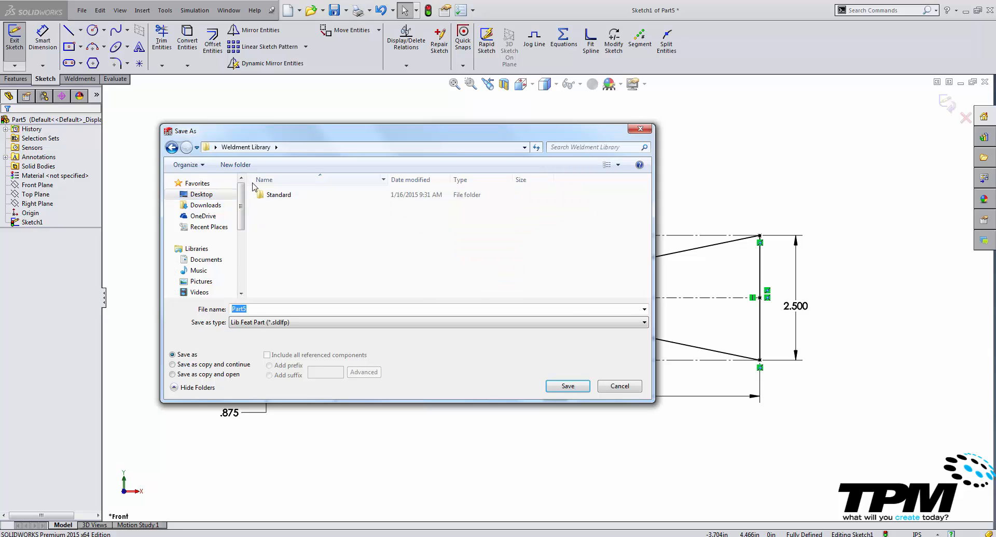
{"action": "double_click", "coordinate": [278, 194]}
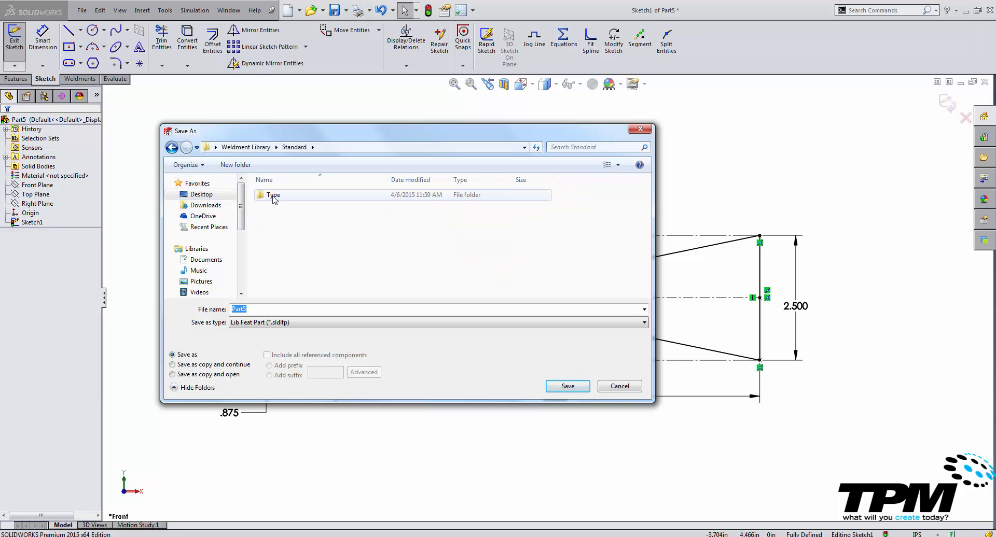
{"action": "left_click", "coordinate": [272, 194]}
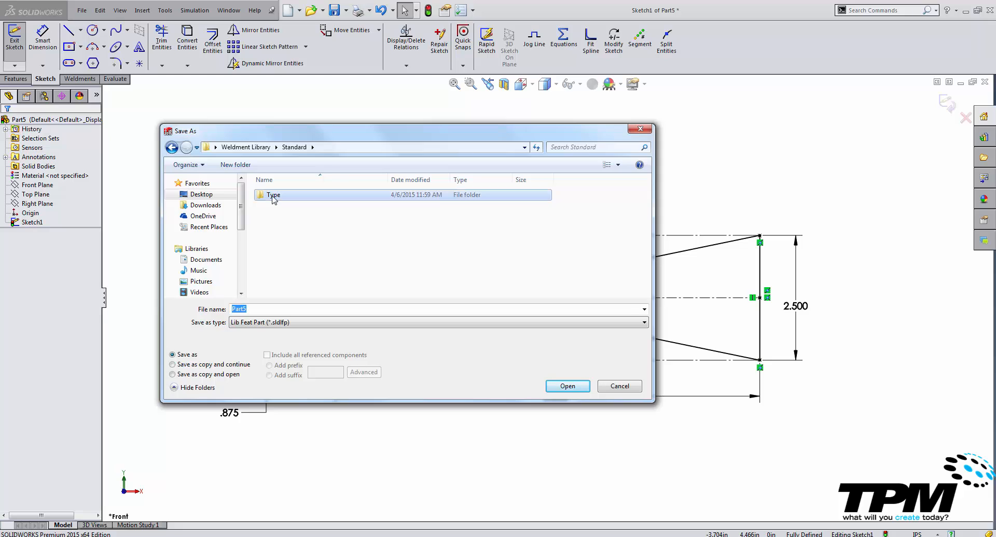
{"action": "double_click", "coordinate": [273, 194]}
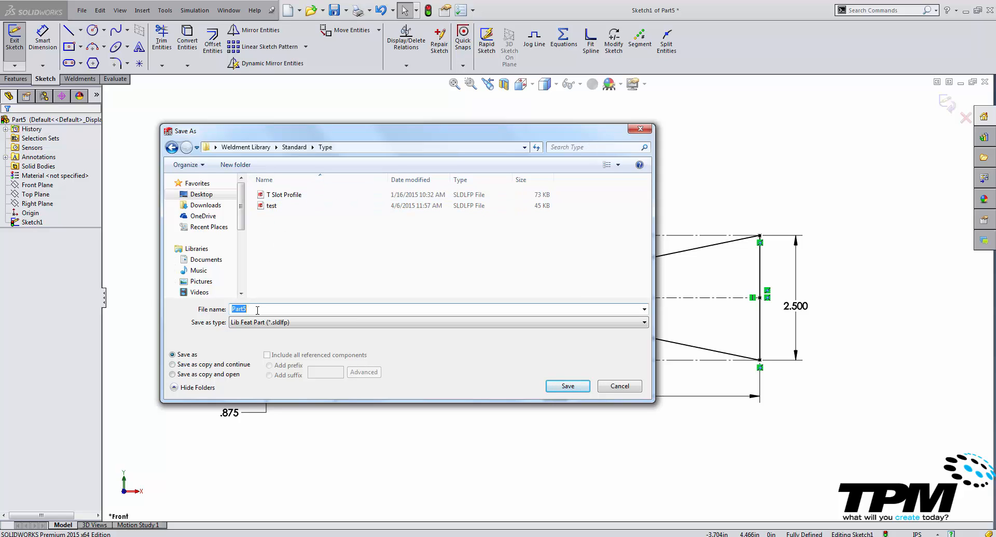
{"action": "type", "text": "V"}
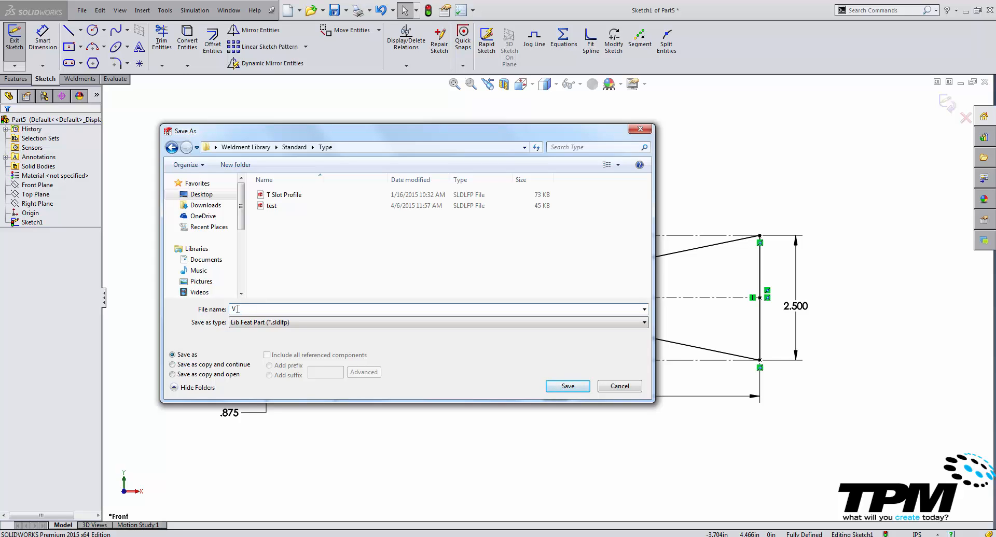
{"action": "type", "text": "-Block"}
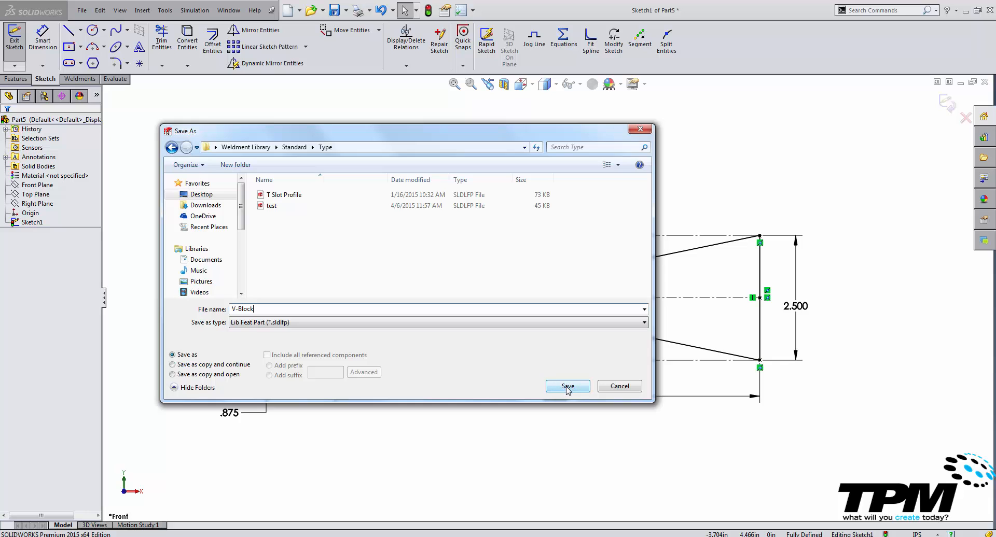
{"action": "left_click", "coordinate": [566, 386]}
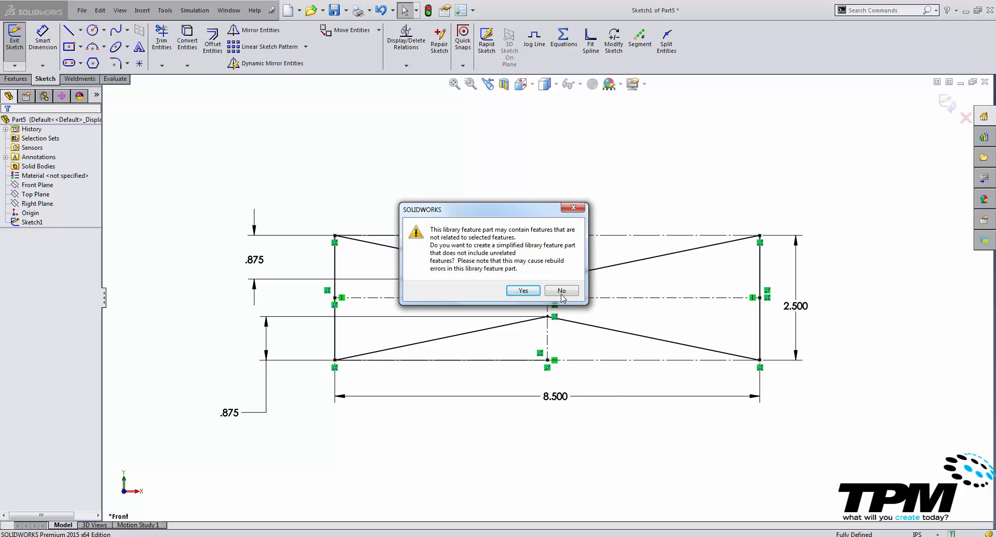
{"action": "mouse_move", "coordinate": [562, 291]}
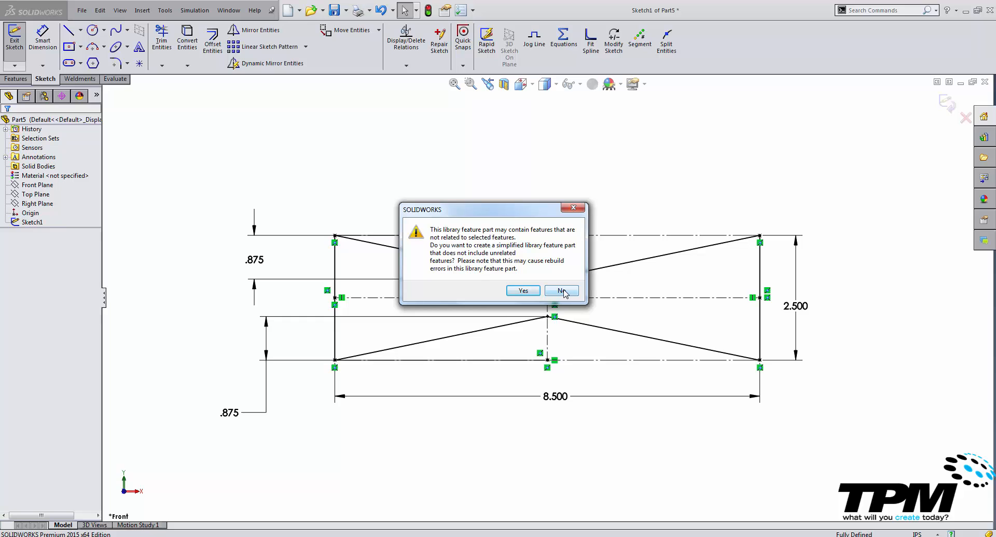
Step: Decline the simplified library feature part so the full V-Block part is saved
{"action": "left_click", "coordinate": [562, 291]}
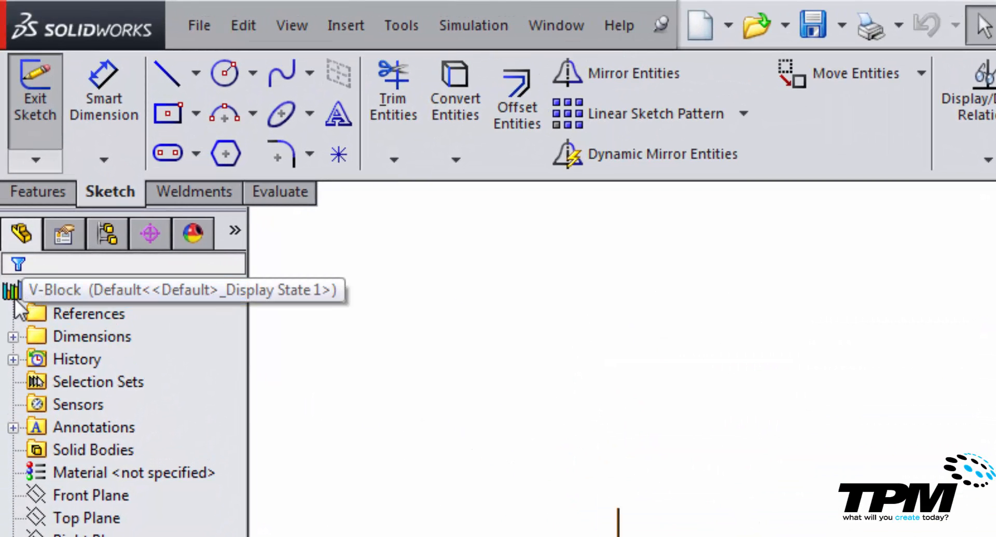
{"action": "mouse_move", "coordinate": [83, 303]}
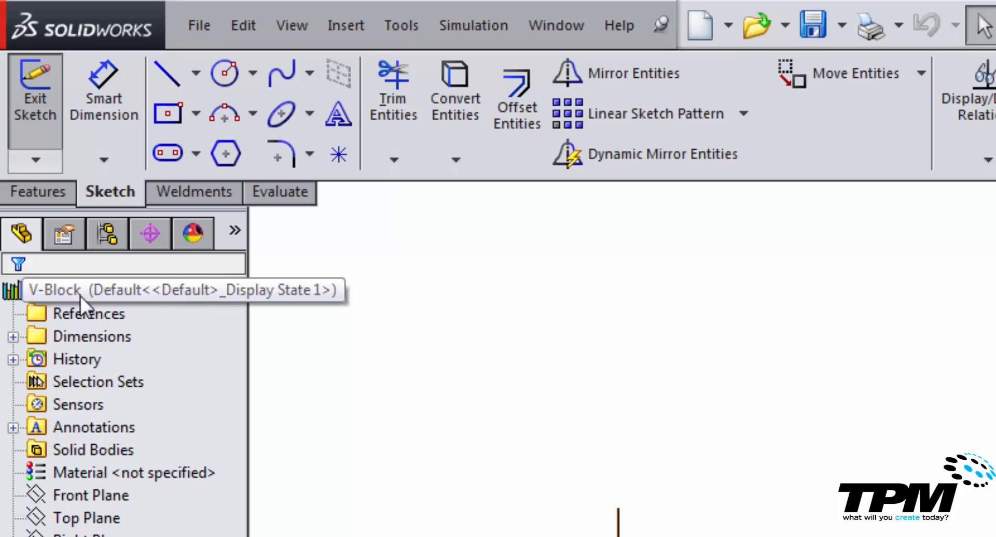
{"action": "mouse_move", "coordinate": [19, 308]}
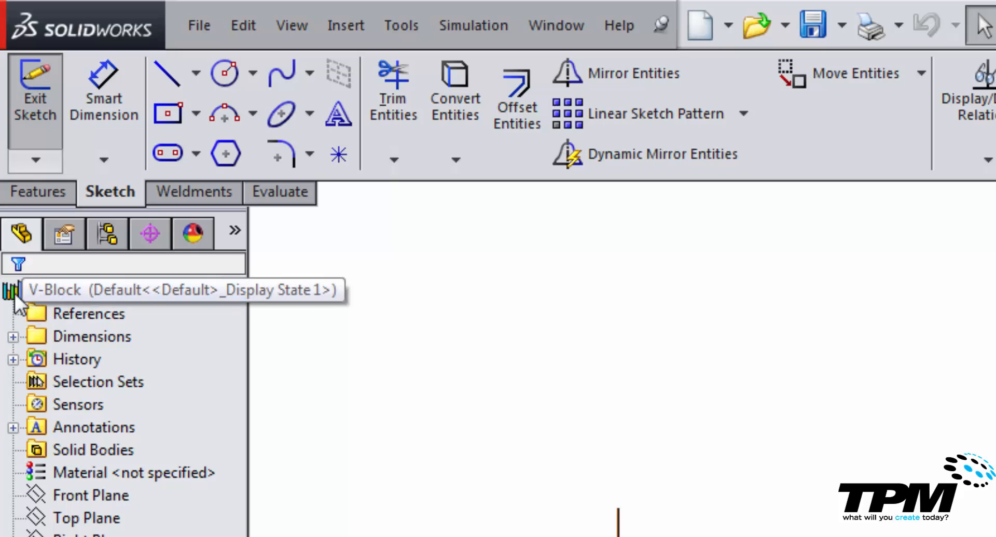
{"action": "mouse_move", "coordinate": [18, 307]}
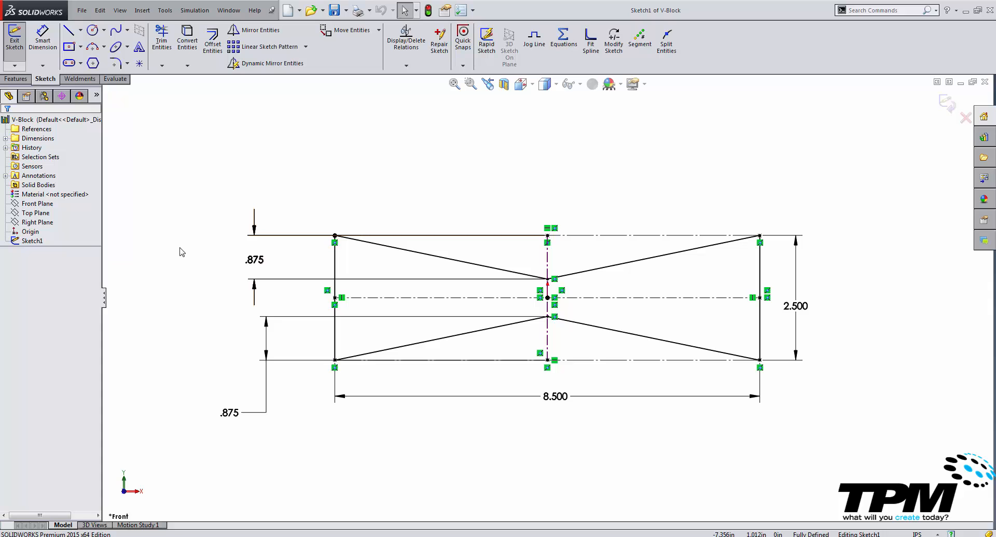
{"action": "mouse_move", "coordinate": [186, 266]}
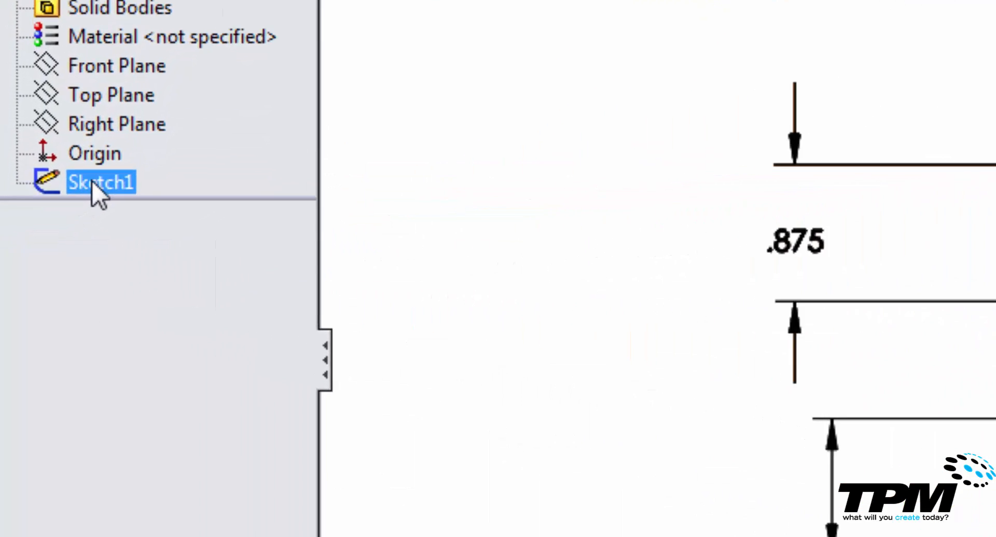
Step: Add Sketch1 of V-Block to the library as a library feature
{"action": "right_click", "coordinate": [99, 182]}
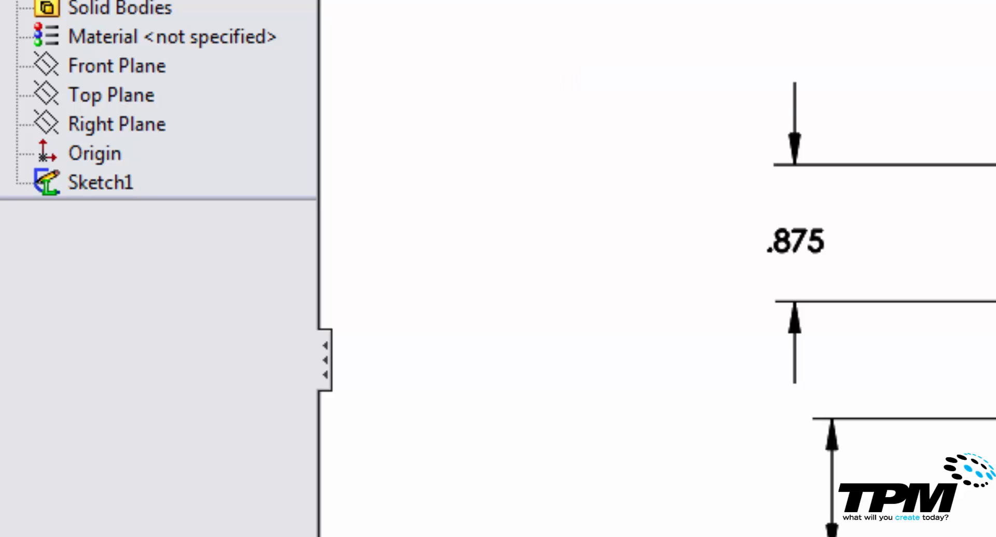
{"action": "left_click", "coordinate": [100, 183]}
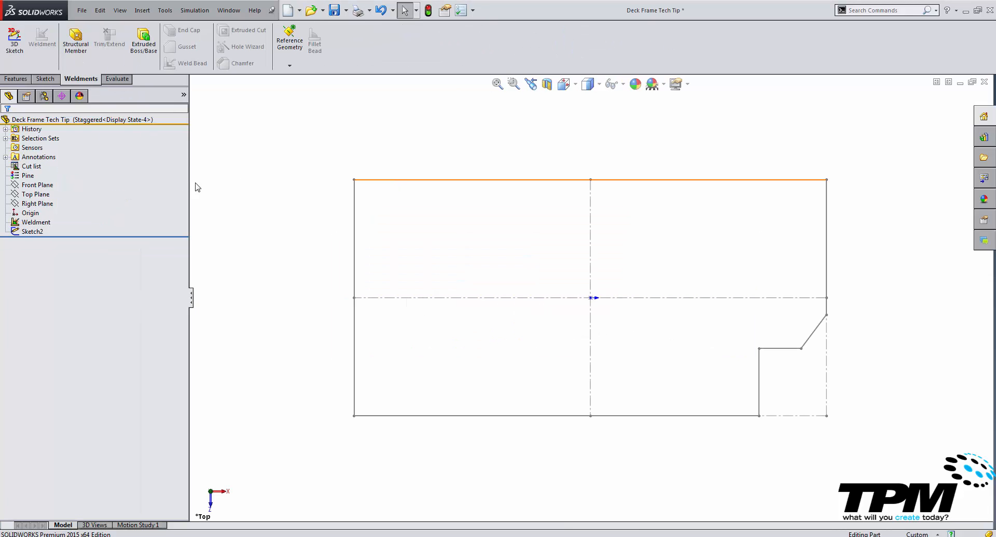
Step: Start a structural member with Standard, Type and V-Block size, and begin a path group
{"action": "left_click", "coordinate": [75, 39]}
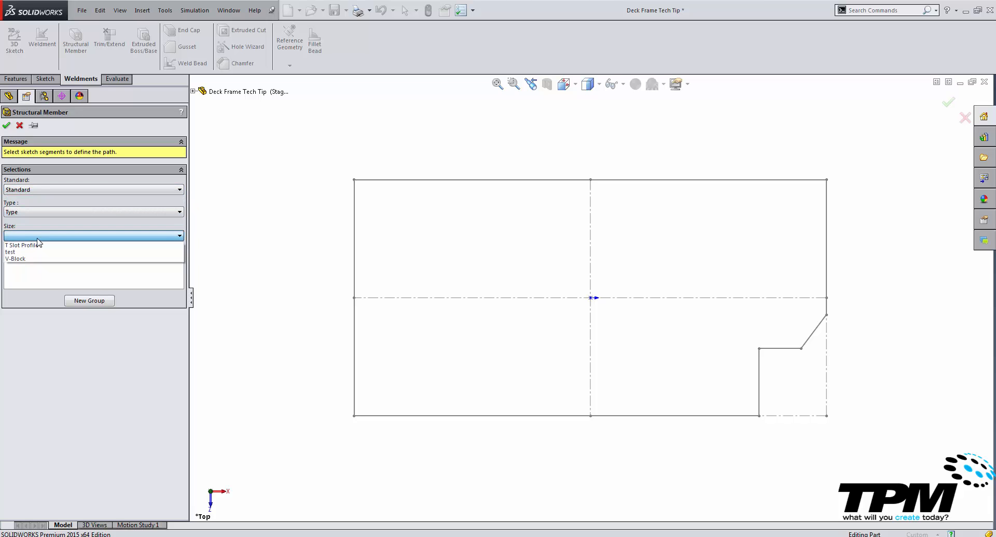
{"action": "left_click", "coordinate": [16, 258]}
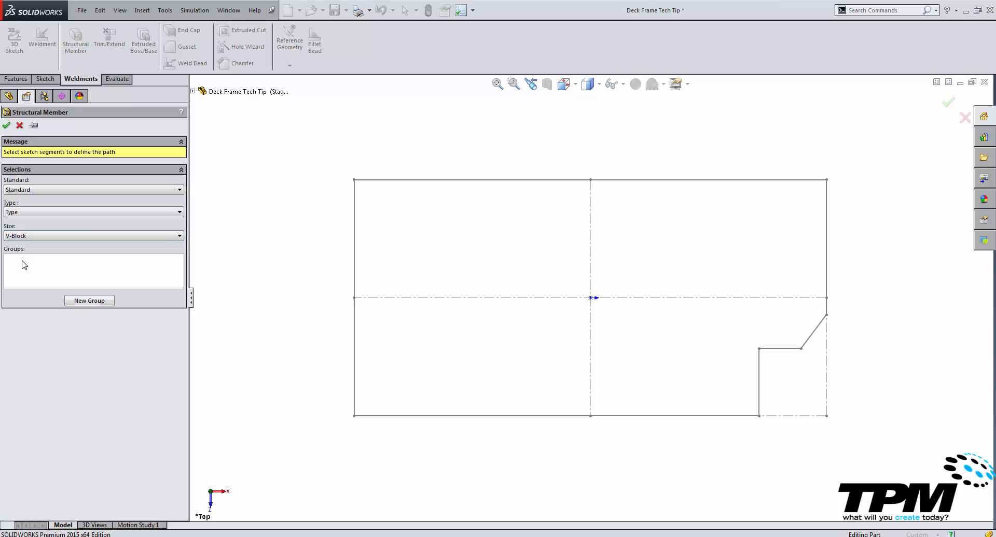
{"action": "left_click", "coordinate": [94, 269]}
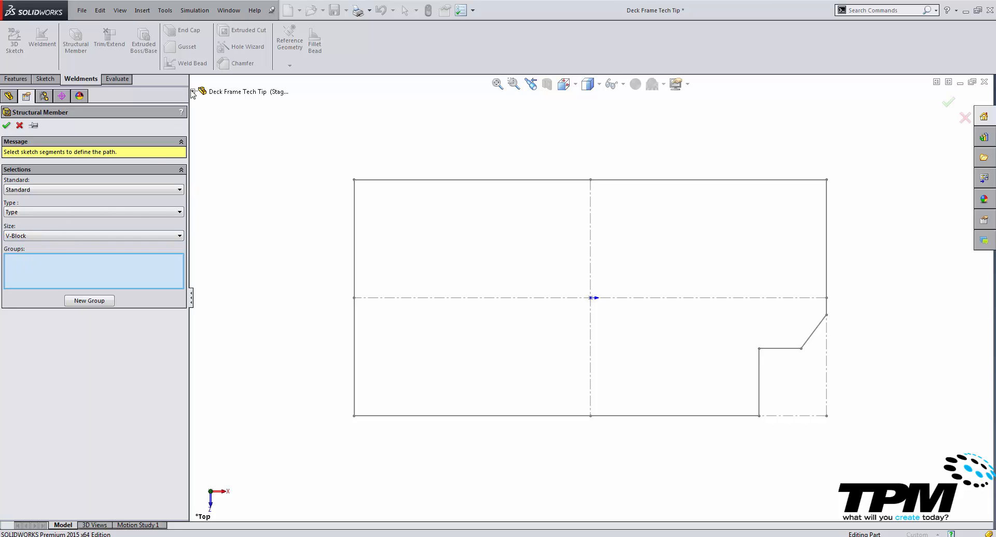
{"action": "left_click", "coordinate": [193, 91]}
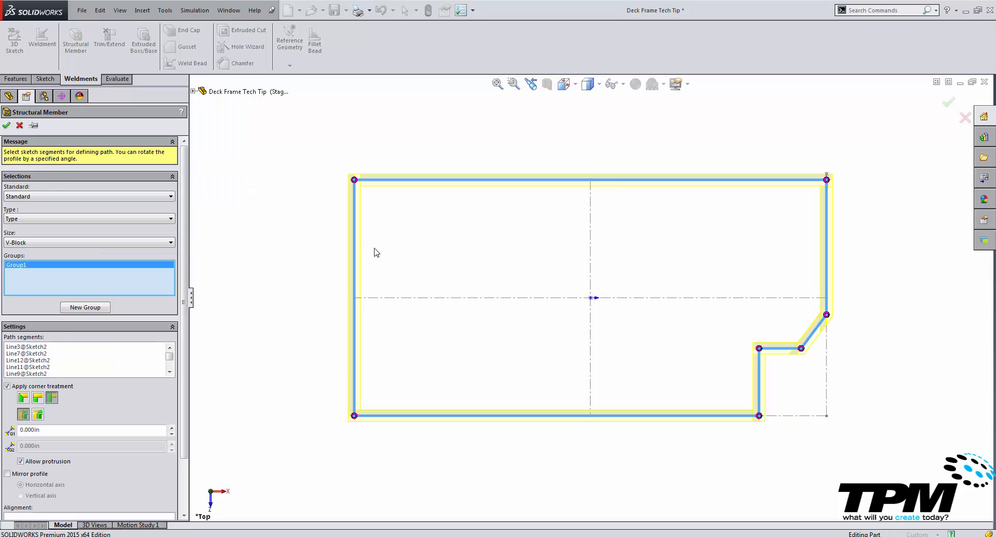
{"action": "mouse_move", "coordinate": [418, 349]}
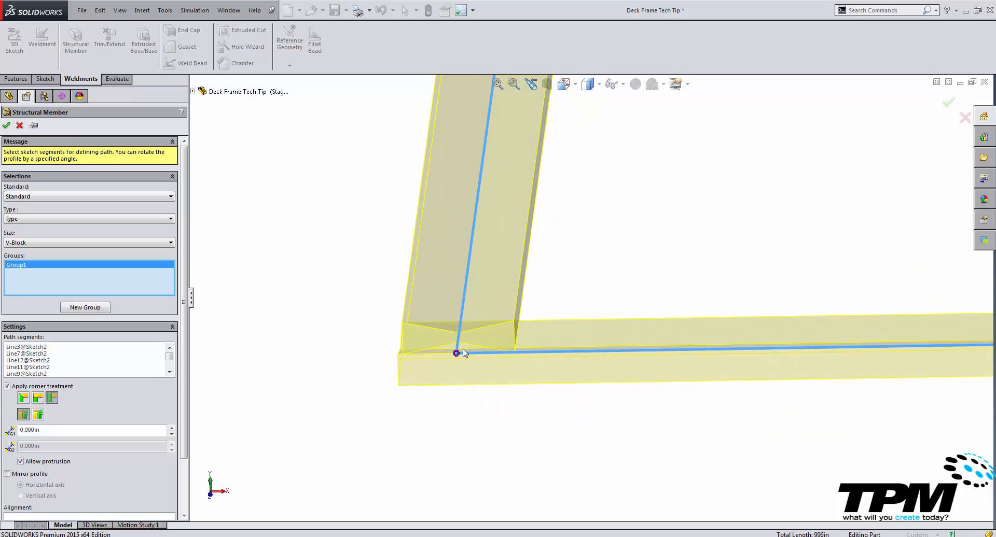
Step: Zoom into a frame corner to inspect the V-Block member preview with corner treatment
{"action": "scroll", "scroll_direction": "down", "scroll_amount": 3}
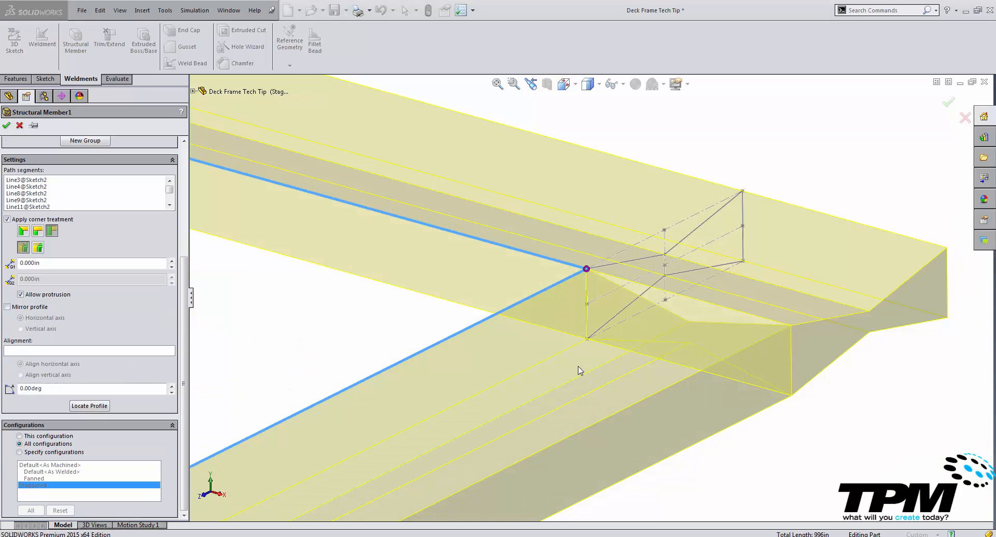
{"action": "mouse_move", "coordinate": [157, 382]}
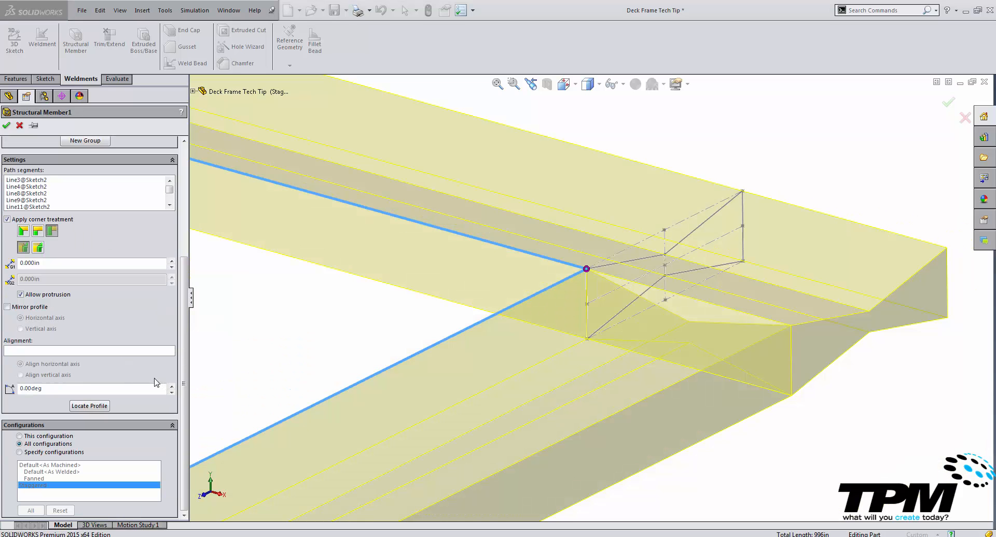
{"action": "mouse_move", "coordinate": [10, 388]}
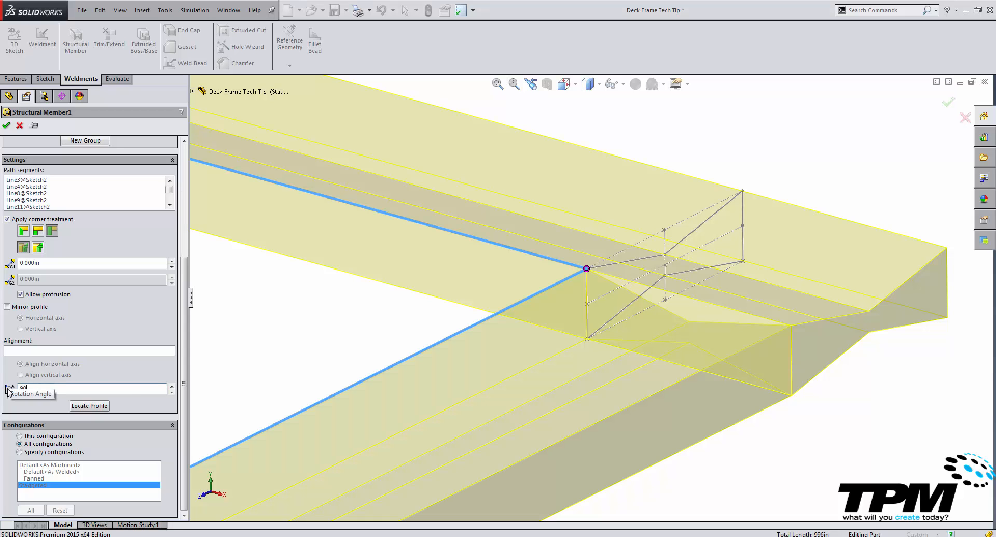